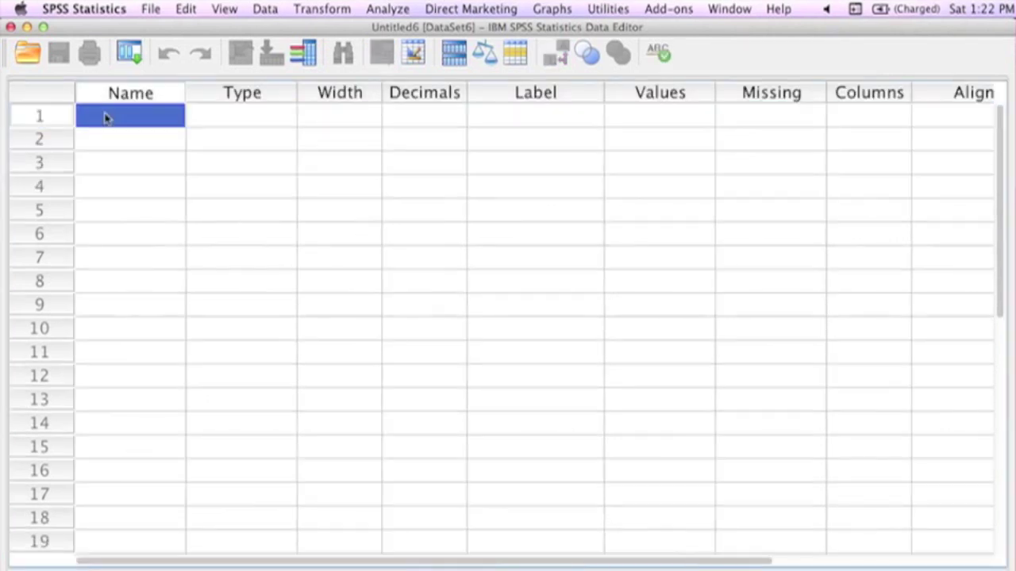
Step: Name the first variable Sample and the second Score, both left as Numeric
{"action": "type", "text": "Sample"}
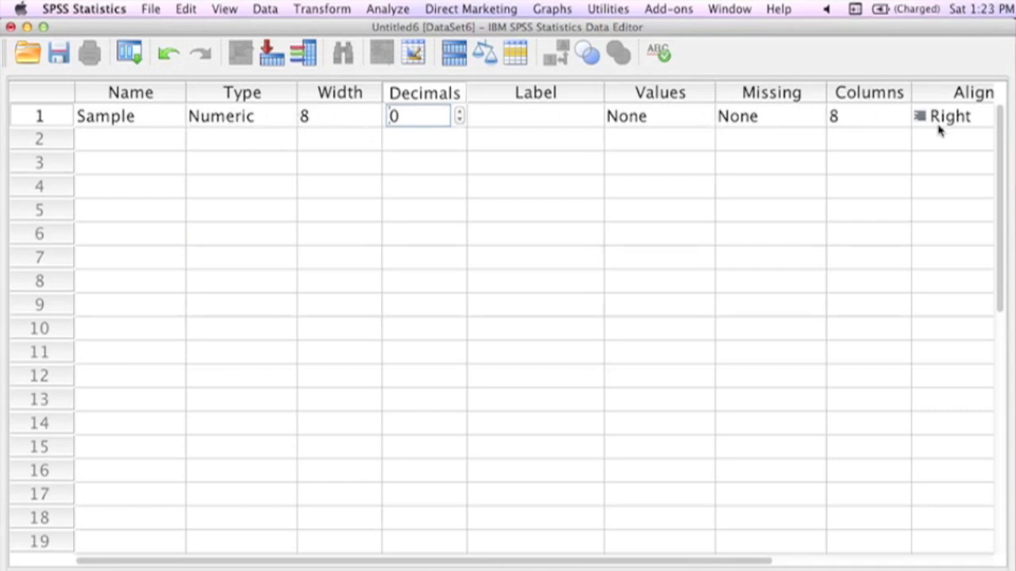
{"action": "mouse_move", "coordinate": [148, 140]}
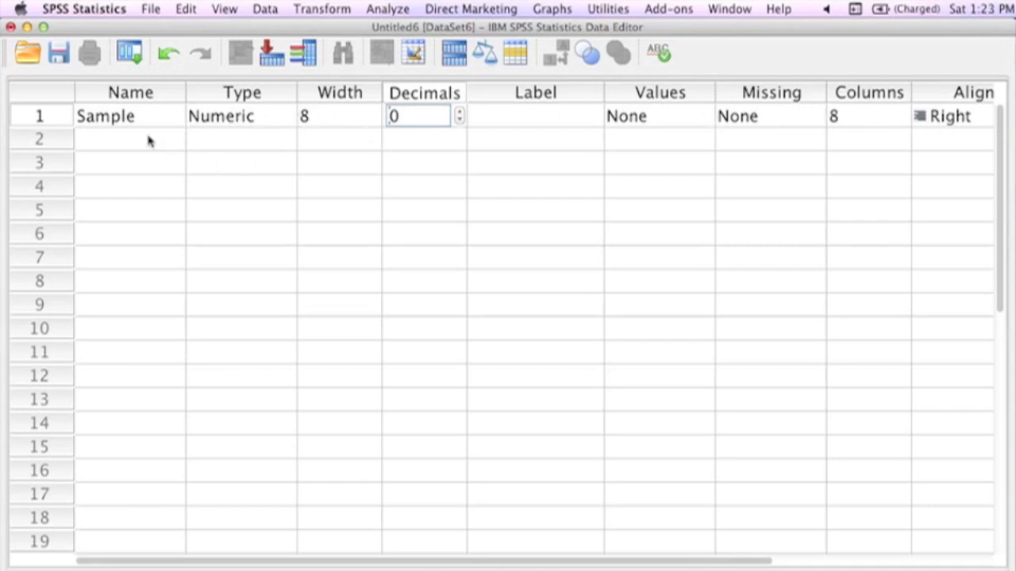
{"action": "left_click", "coordinate": [130, 140]}
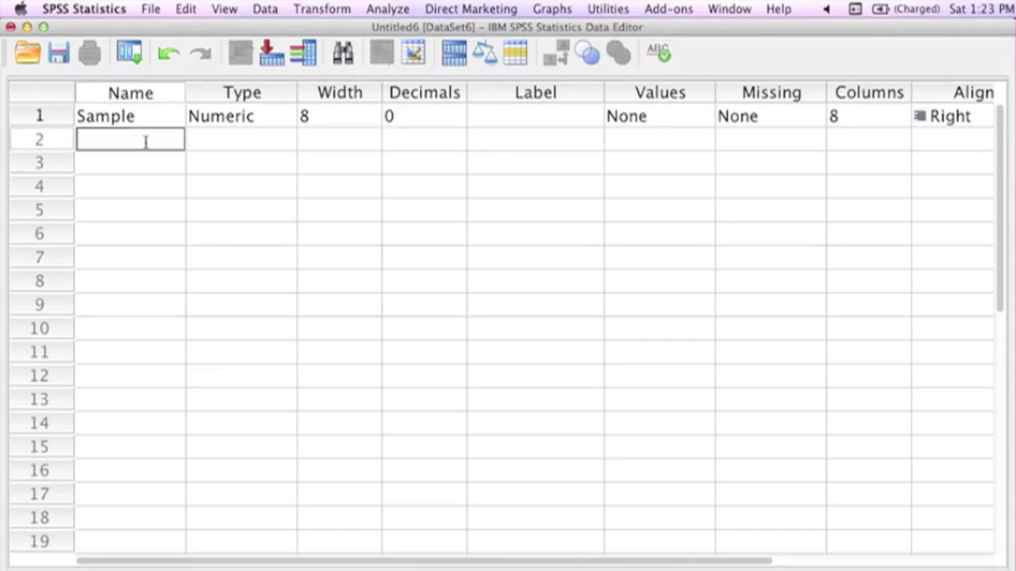
{"action": "type", "text": "Score"}
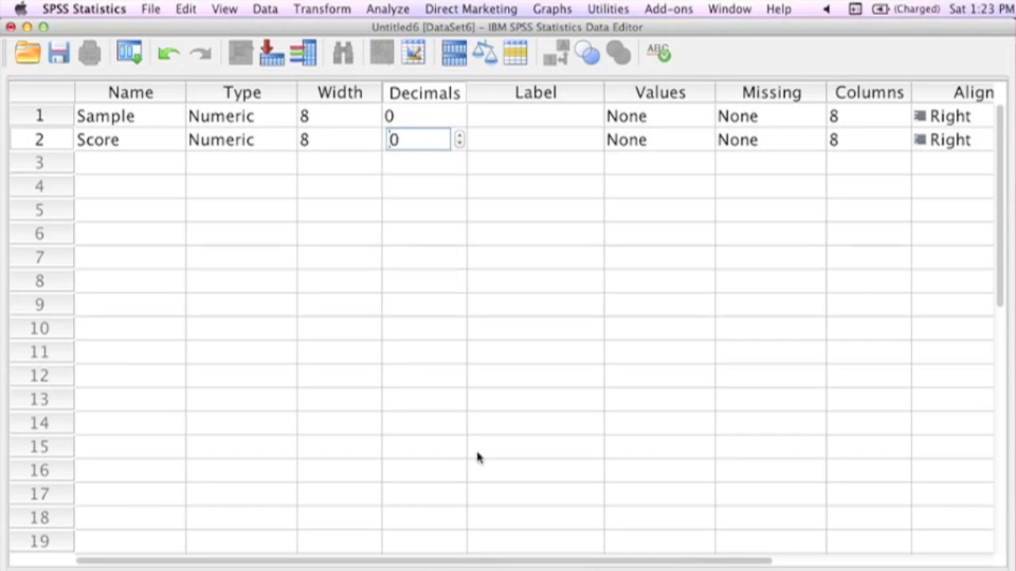
{"action": "left_click", "coordinate": [457, 540]}
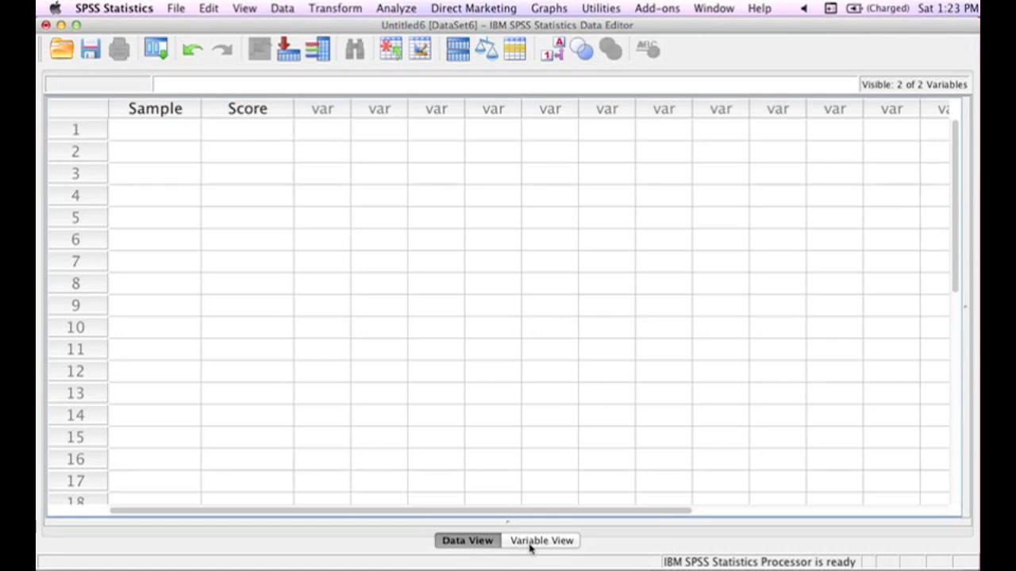
Step: Review the variable definitions, then return to the empty Sample and Score data grid
{"action": "left_click", "coordinate": [540, 539]}
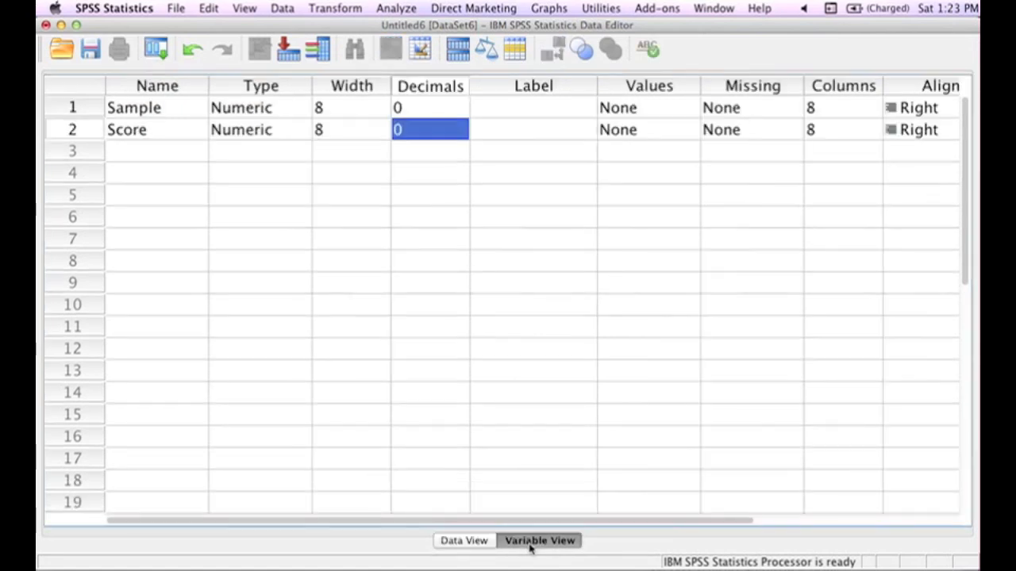
{"action": "mouse_move", "coordinate": [460, 543]}
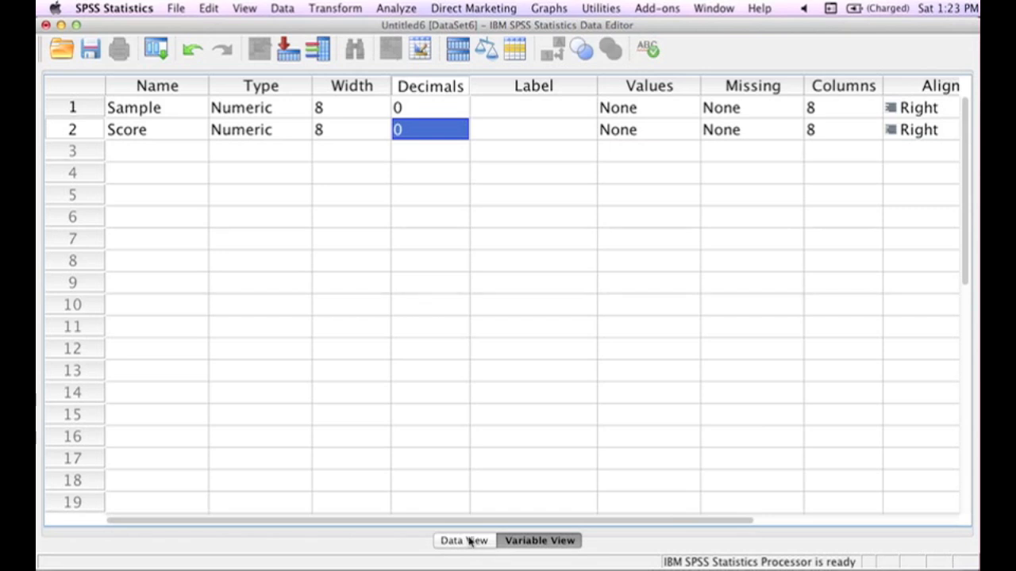
{"action": "left_click", "coordinate": [464, 539]}
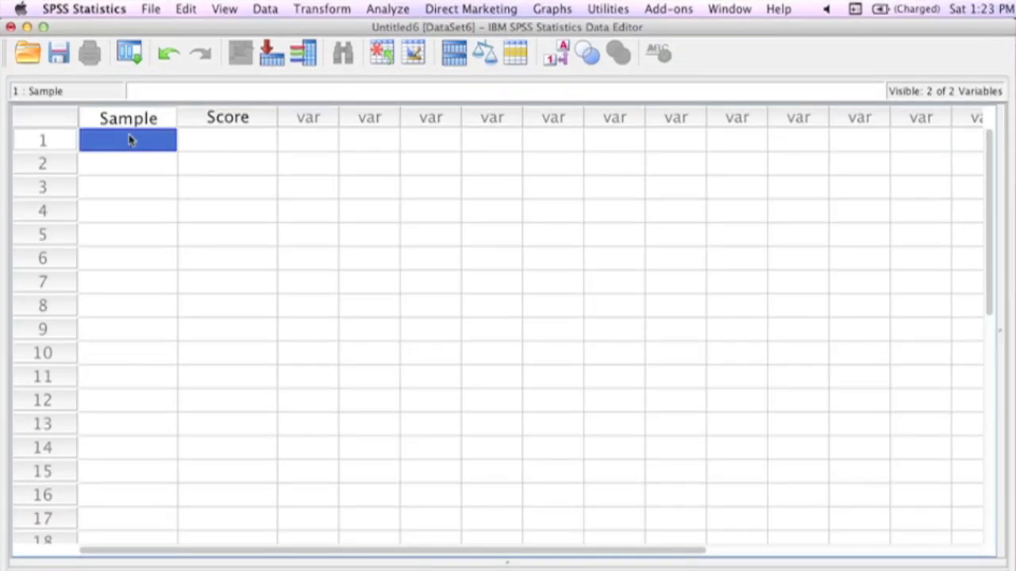
Step: Fill in the remaining Sample codes and first-sample Score values down the grid
{"action": "type", "text": "1"}
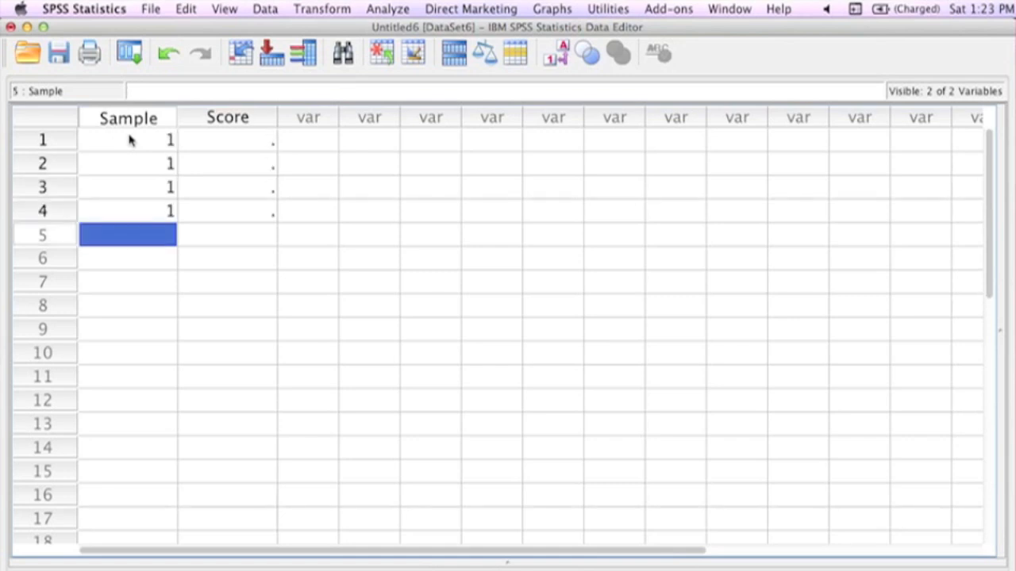
{"action": "type", "text": "1"}
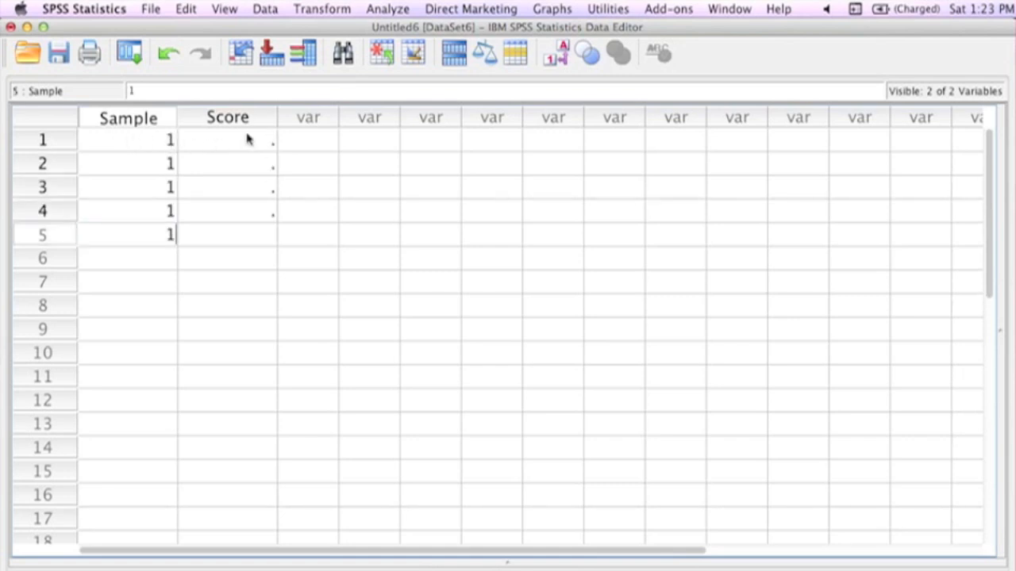
{"action": "type", "text": "2"}
{"action": "left_click", "coordinate": [226, 188]}
{"action": "type", "text": "7"}
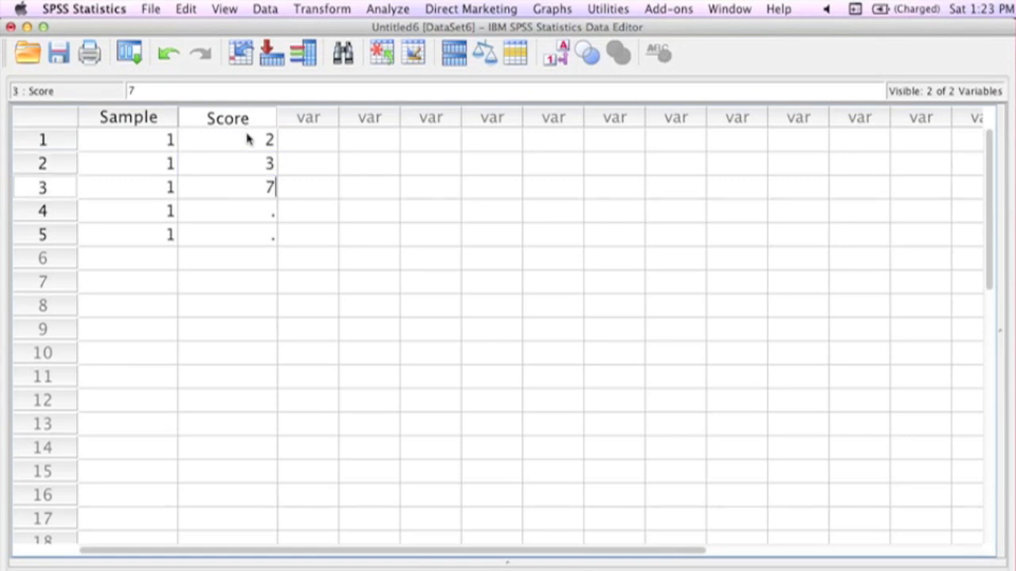
{"action": "type", "text": "2"}
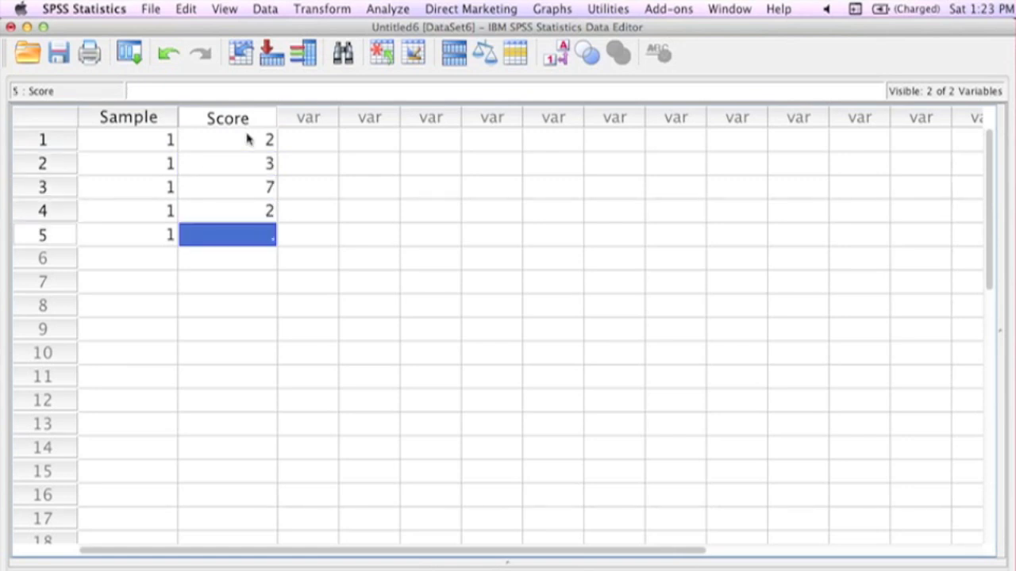
{"action": "type", "text": "6"}
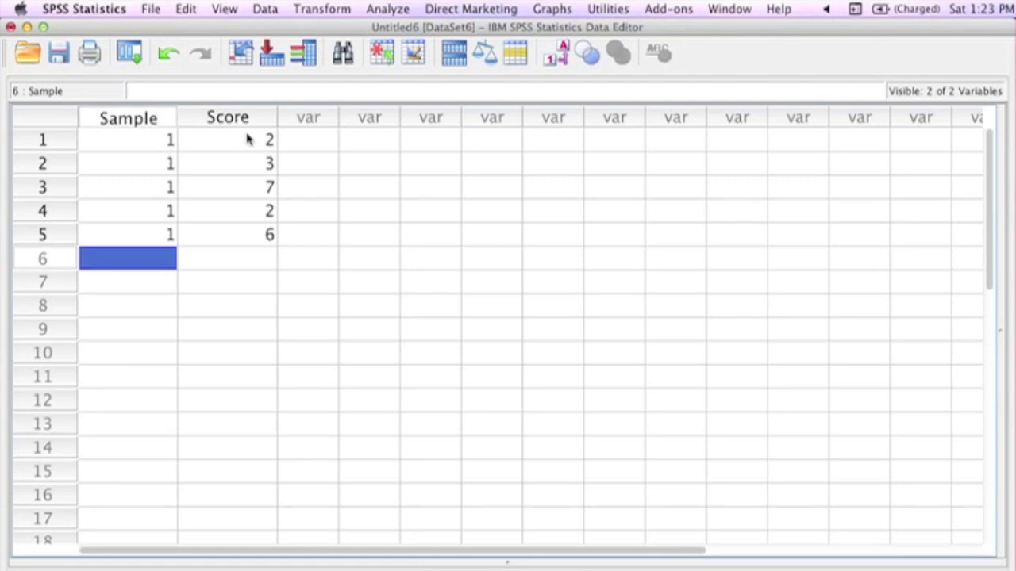
{"action": "type", "text": "2"}
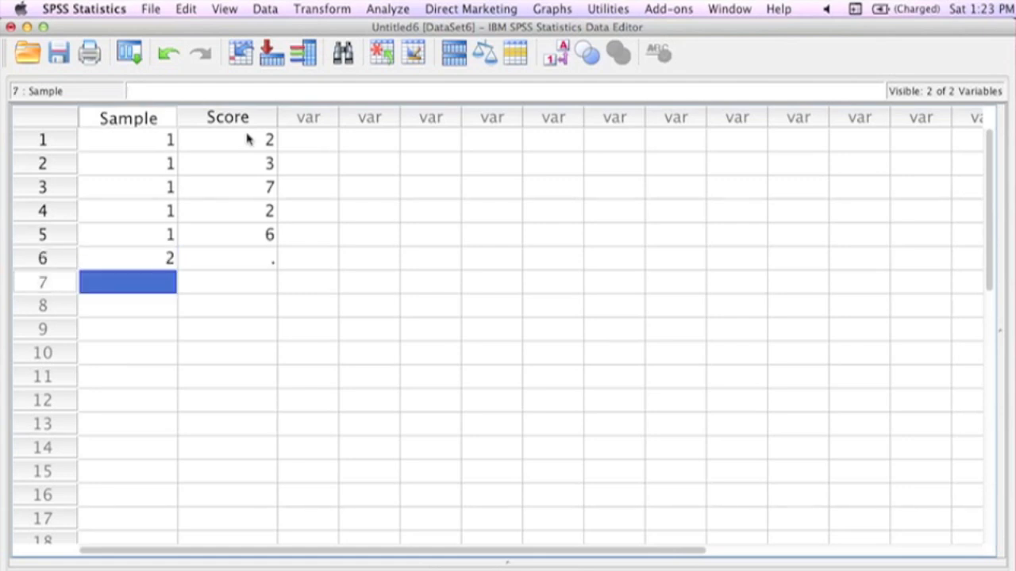
{"action": "type", "text": "2"}
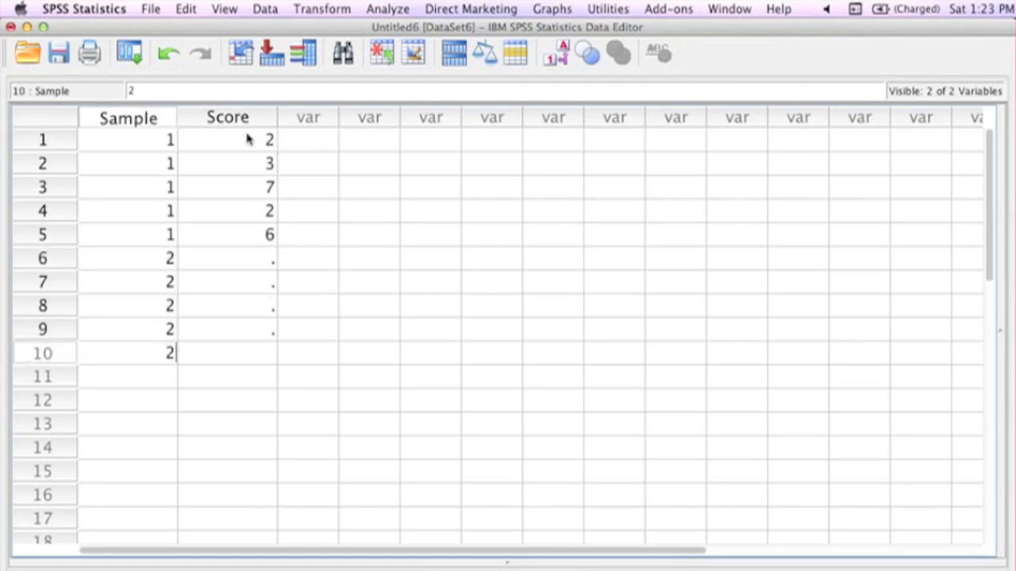
Step: Enter the second and third samples' scores, including 10, 8, 7, 10 and 13, 13
{"action": "left_click", "coordinate": [227, 258]}
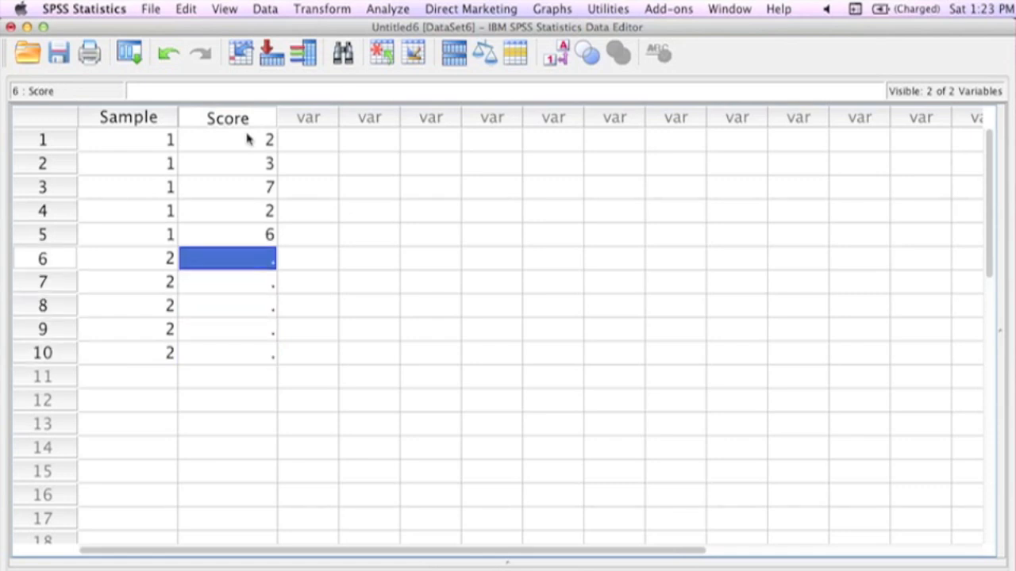
{"action": "type", "text": "10"}
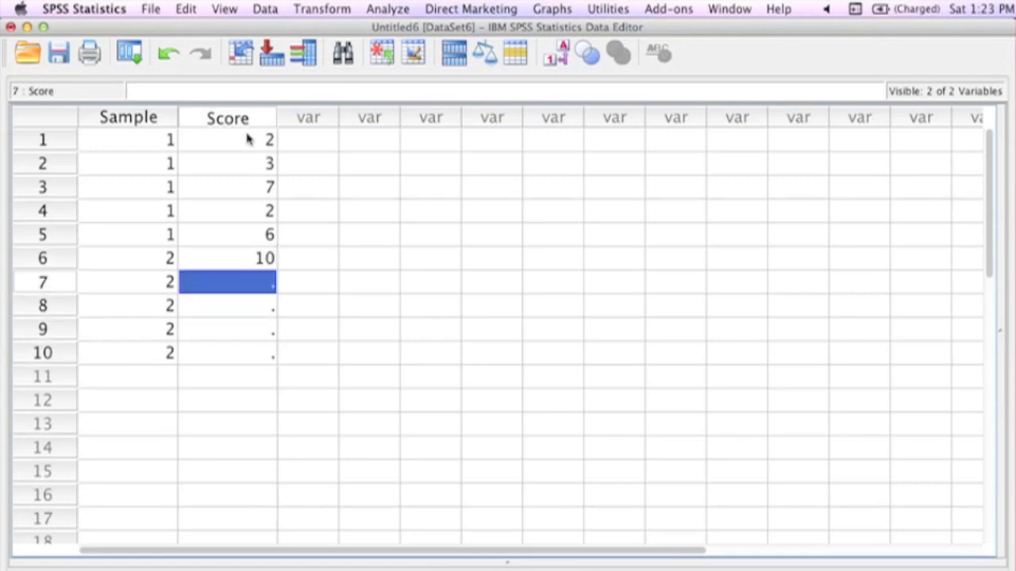
{"action": "type", "text": "8"}
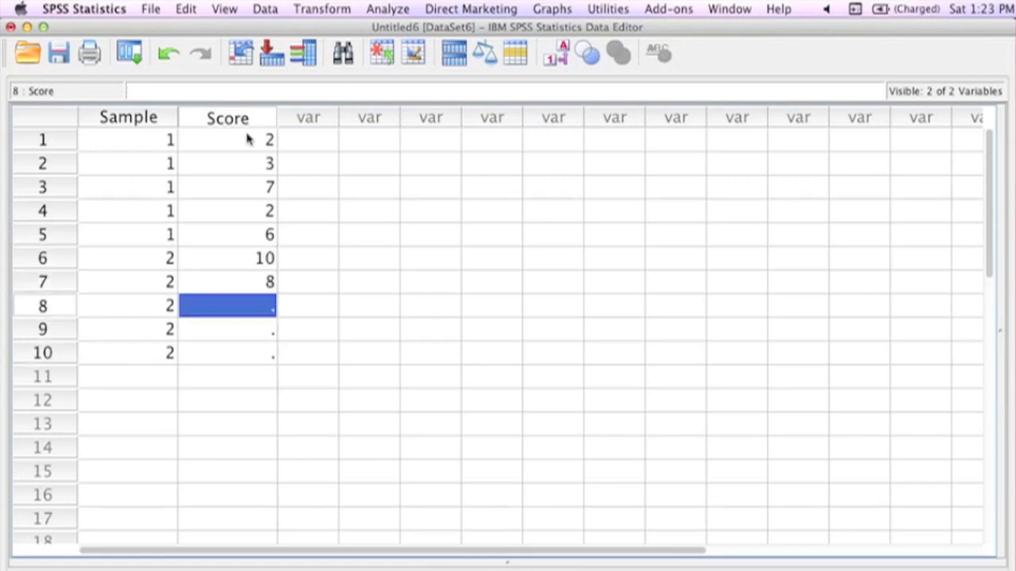
{"action": "type", "text": "7"}
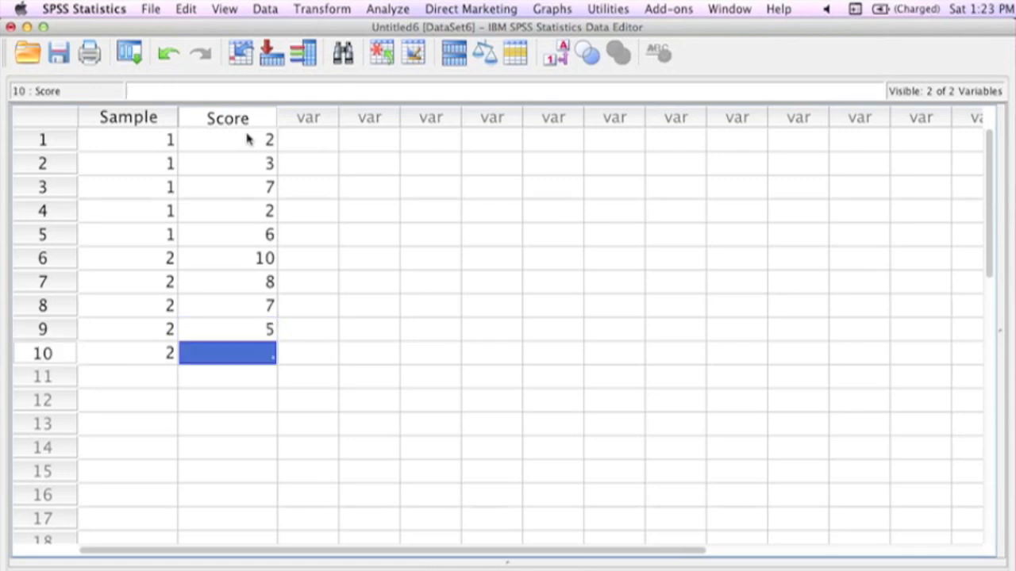
{"action": "type", "text": "10"}
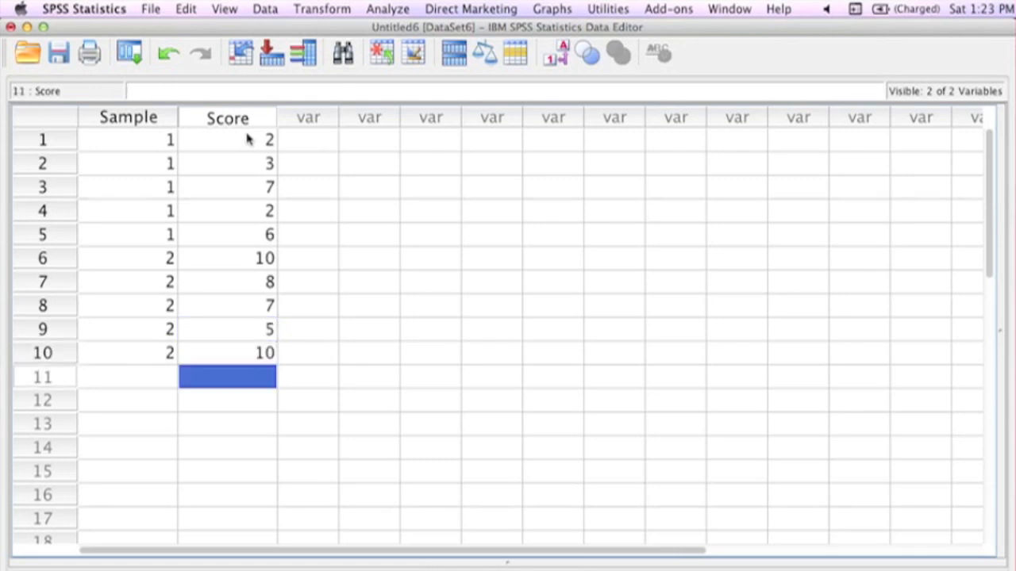
{"action": "type", "text": "3"}
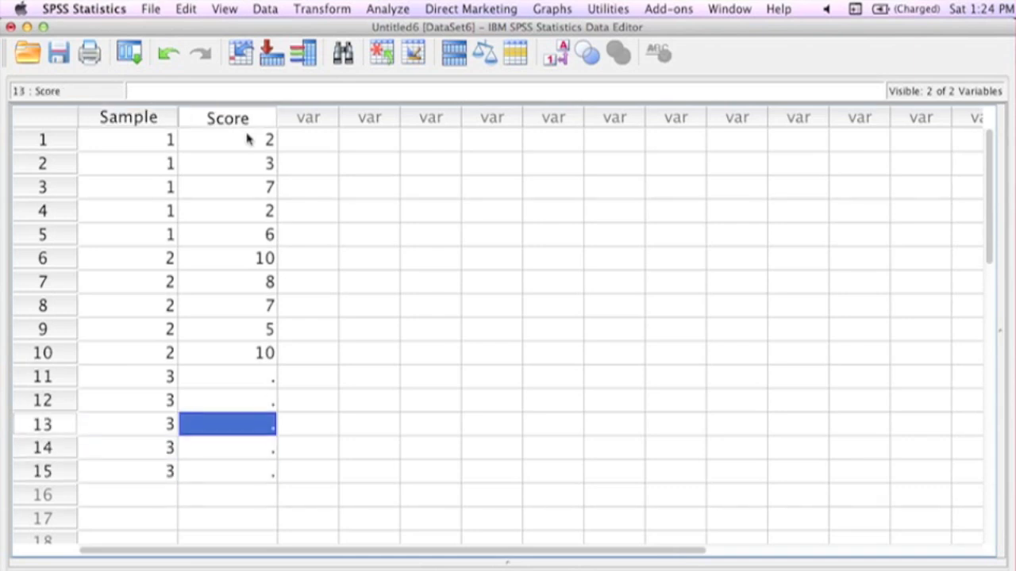
{"action": "type", "text": "1"}
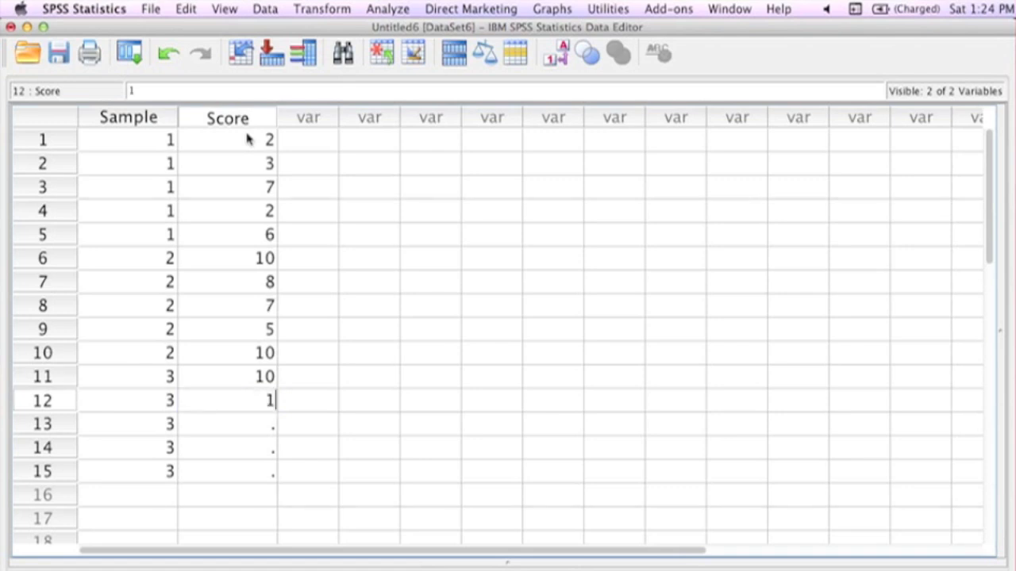
{"action": "type", "text": "13"}
{"action": "left_click", "coordinate": [227, 423]}
{"action": "type", "text": "14"}
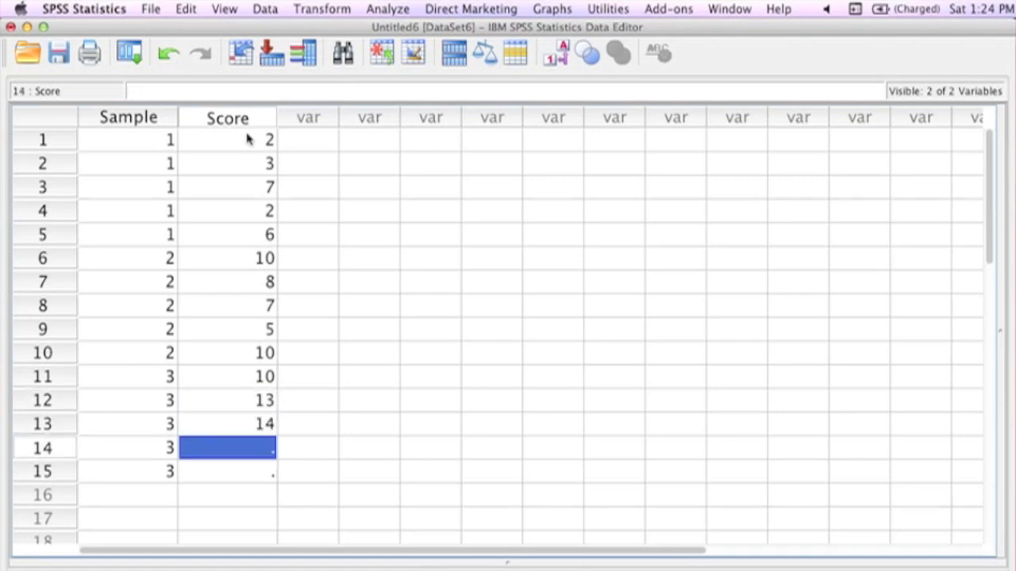
{"action": "type", "text": "13"}
{"action": "left_click", "coordinate": [227, 472]}
{"action": "type", "text": "15"}
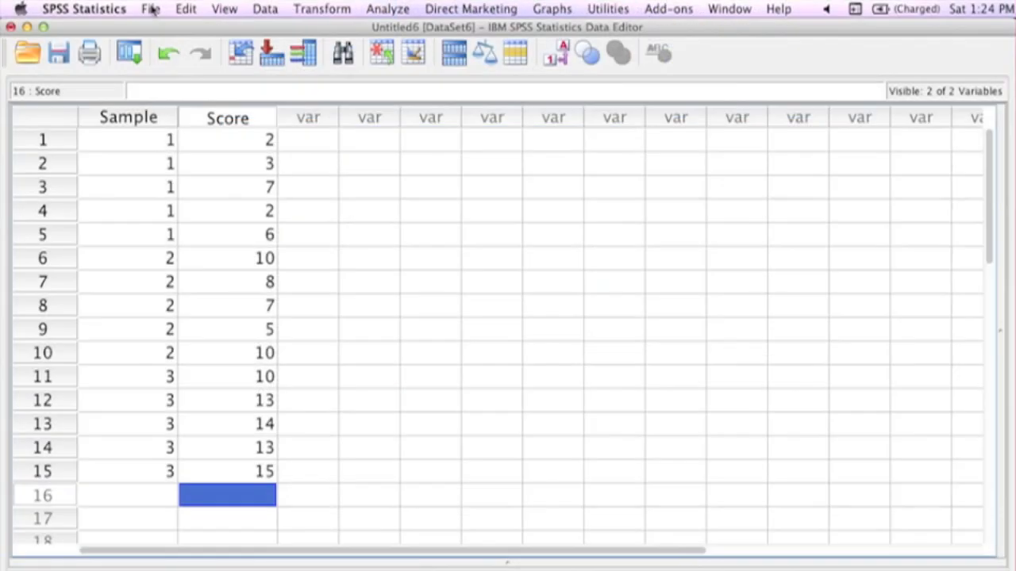
Step: Save the dataset as Example 2.sav in the SPSS Examples folder
{"action": "left_click", "coordinate": [151, 10]}
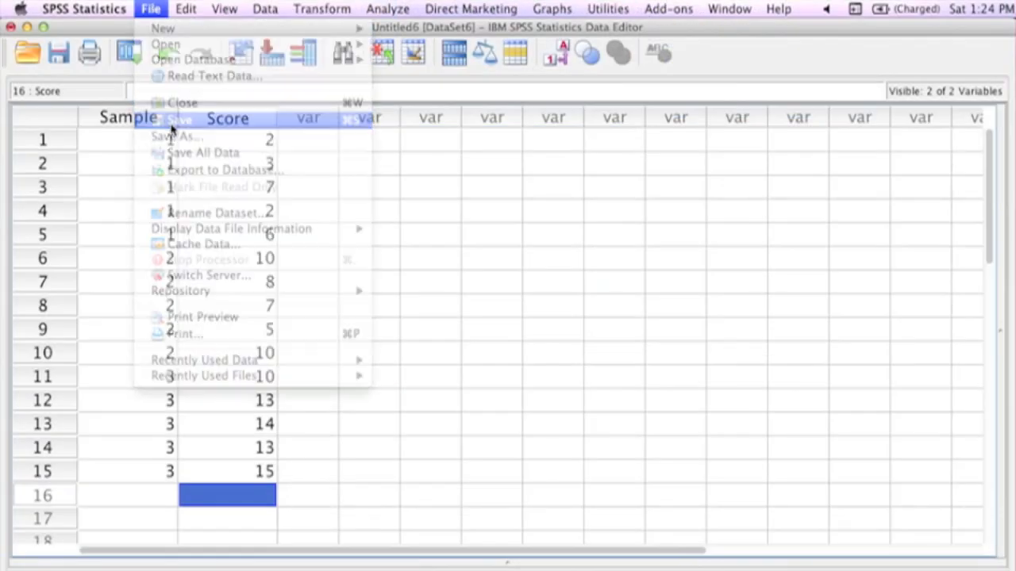
{"action": "left_click", "coordinate": [177, 137]}
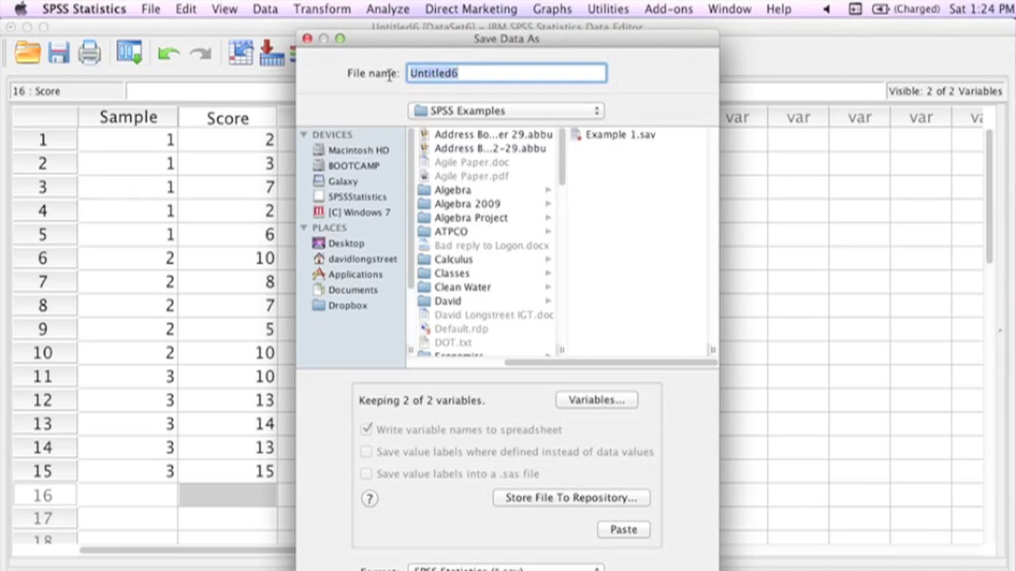
{"action": "type", "text": "Exa"}
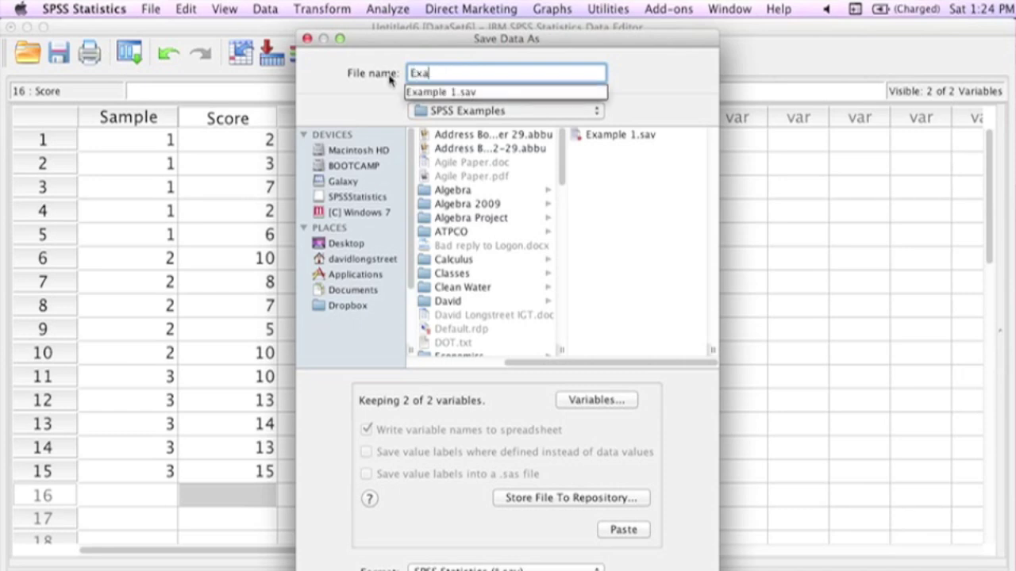
{"action": "type", "text": "mple"}
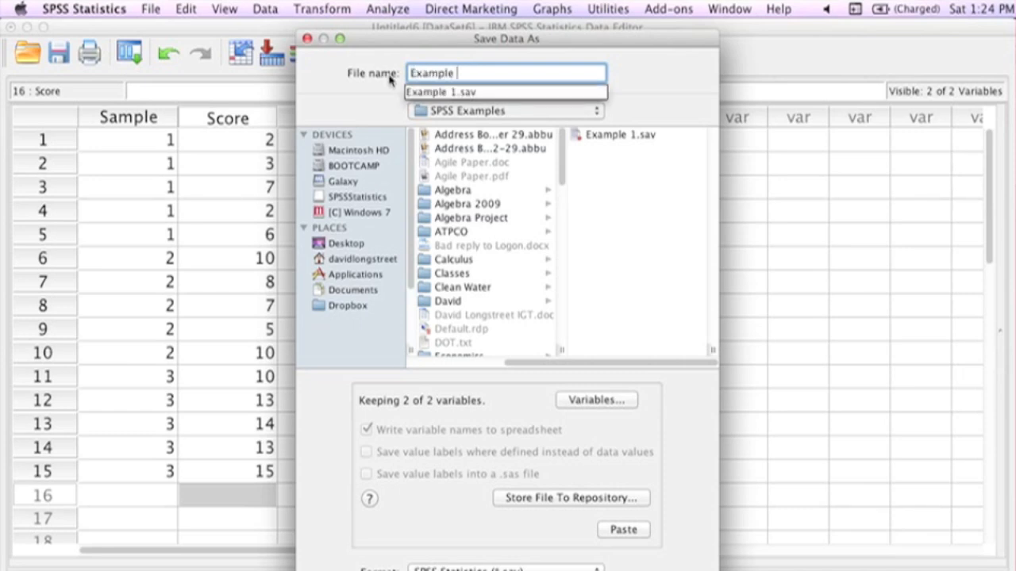
{"action": "left_click", "coordinate": [622, 530]}
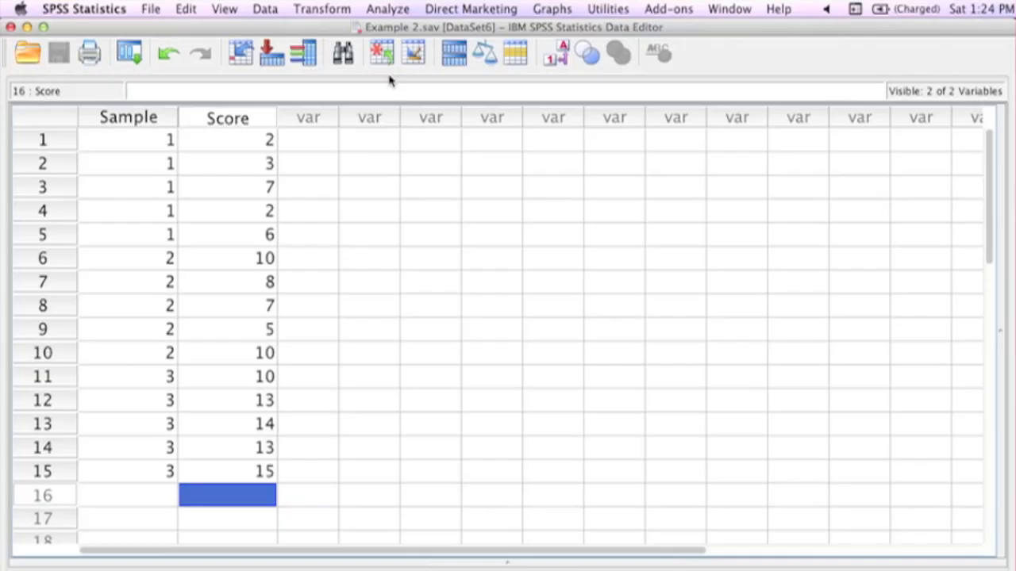
{"action": "mouse_move", "coordinate": [388, 10]}
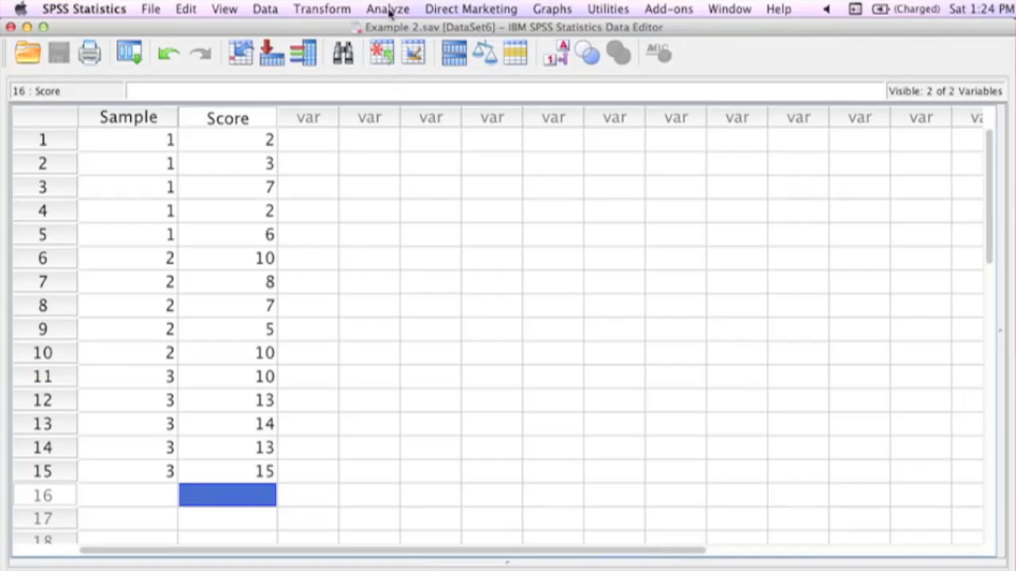
Step: Set up a One-Way ANOVA with Score as dependent and Sample as factor
{"action": "left_click", "coordinate": [387, 10]}
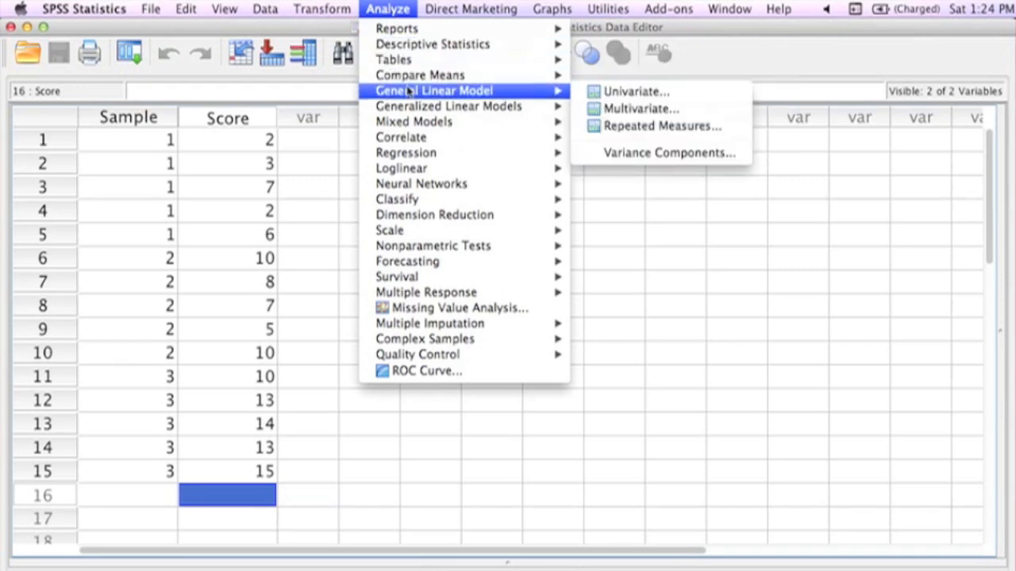
{"action": "mouse_move", "coordinate": [418, 74]}
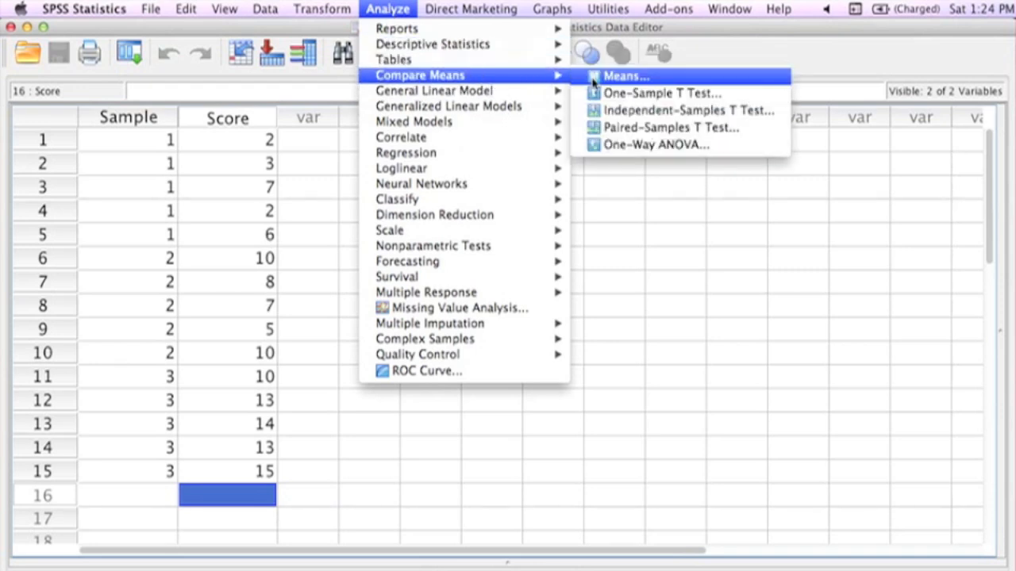
{"action": "left_click", "coordinate": [656, 144]}
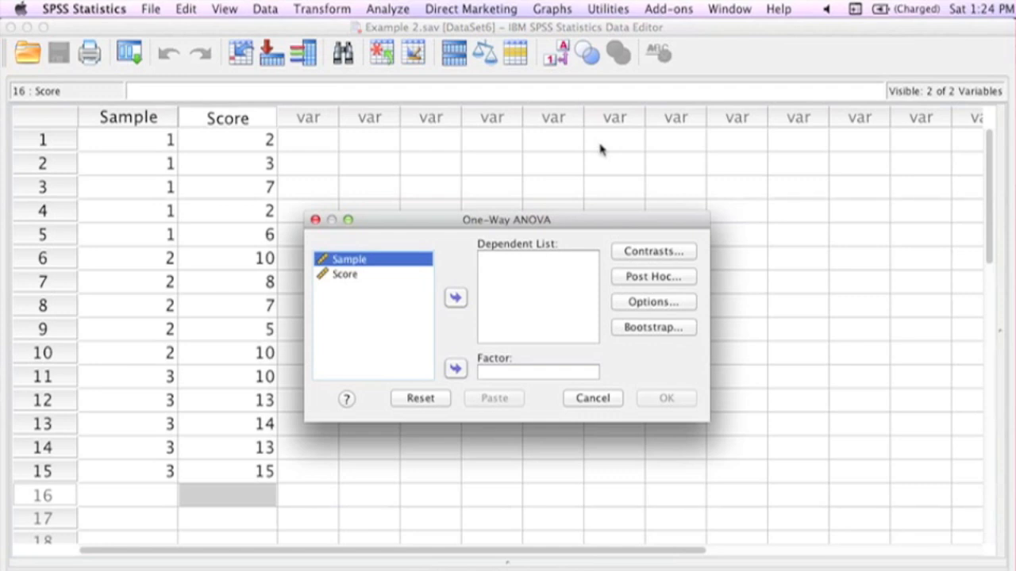
{"action": "left_click", "coordinate": [346, 273]}
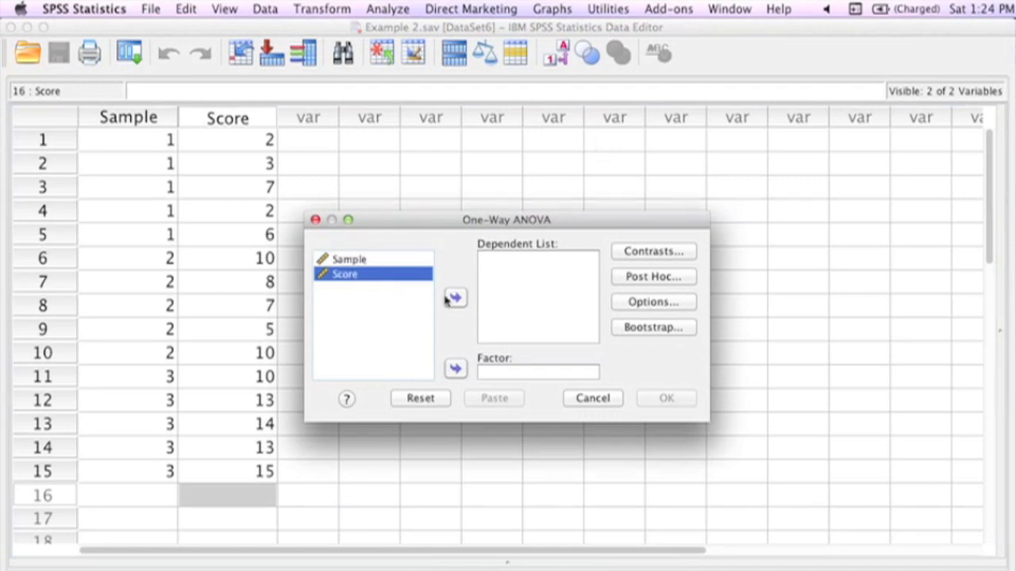
{"action": "left_click", "coordinate": [454, 299]}
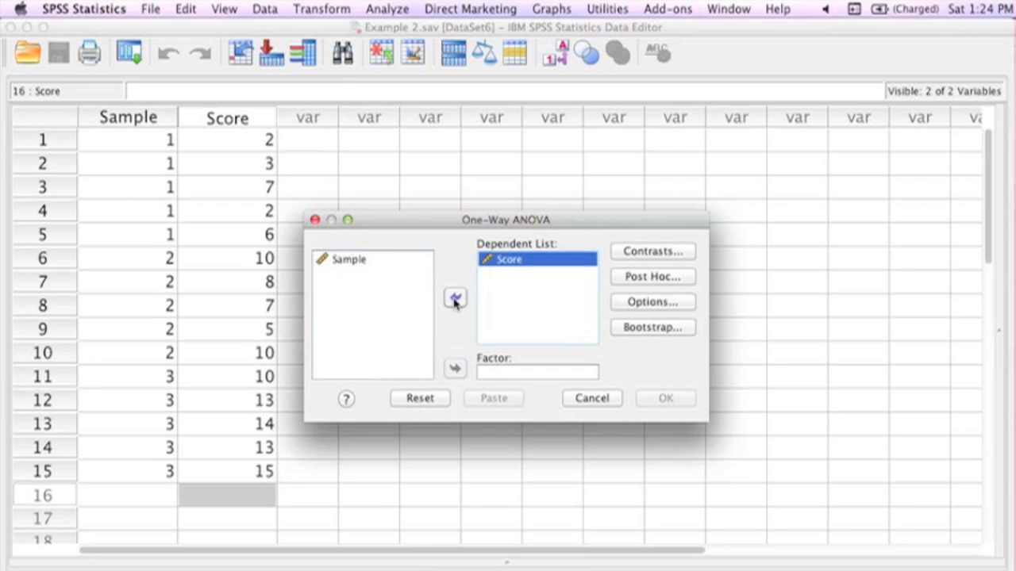
{"action": "left_click", "coordinate": [349, 260]}
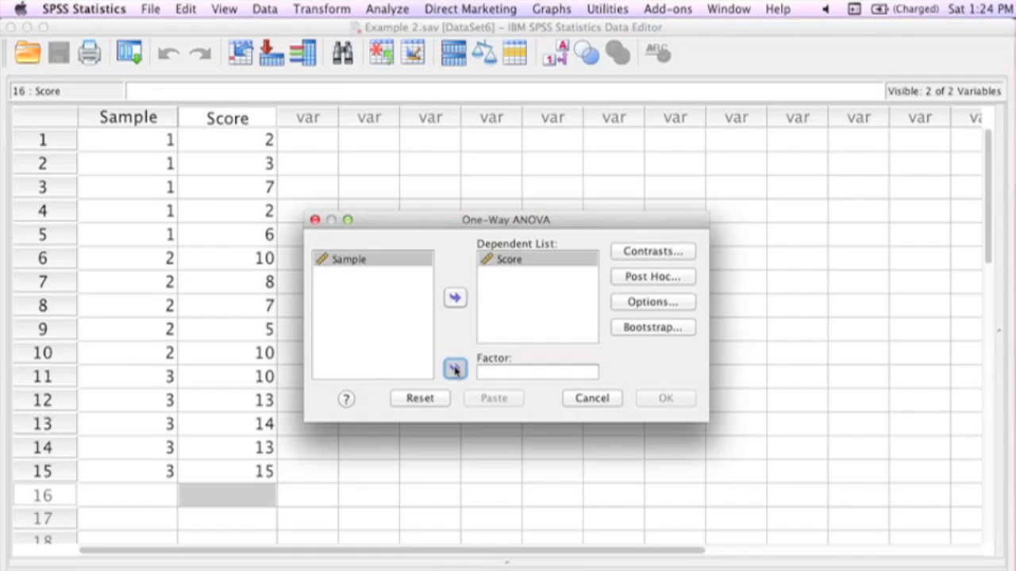
{"action": "left_click", "coordinate": [453, 366]}
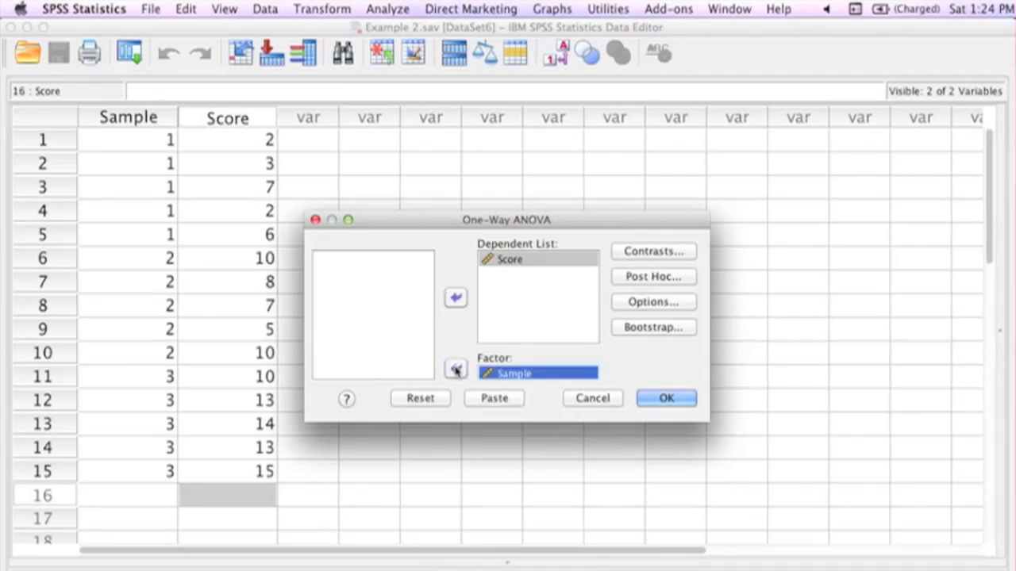
{"action": "mouse_move", "coordinate": [666, 398]}
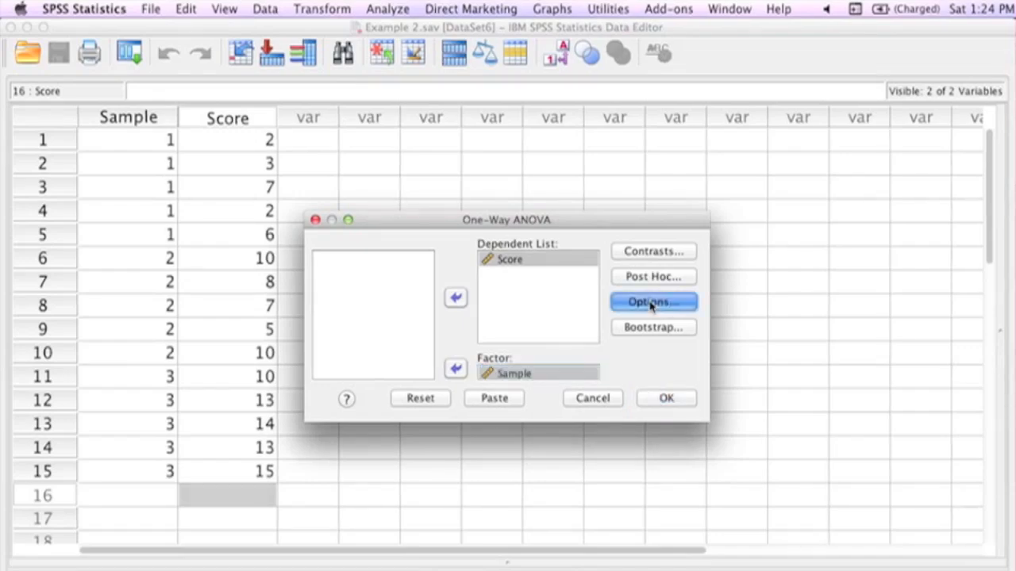
Step: Review Options without adding statistics and run the ANOVA, giving F = 22.593
{"action": "left_click", "coordinate": [653, 301]}
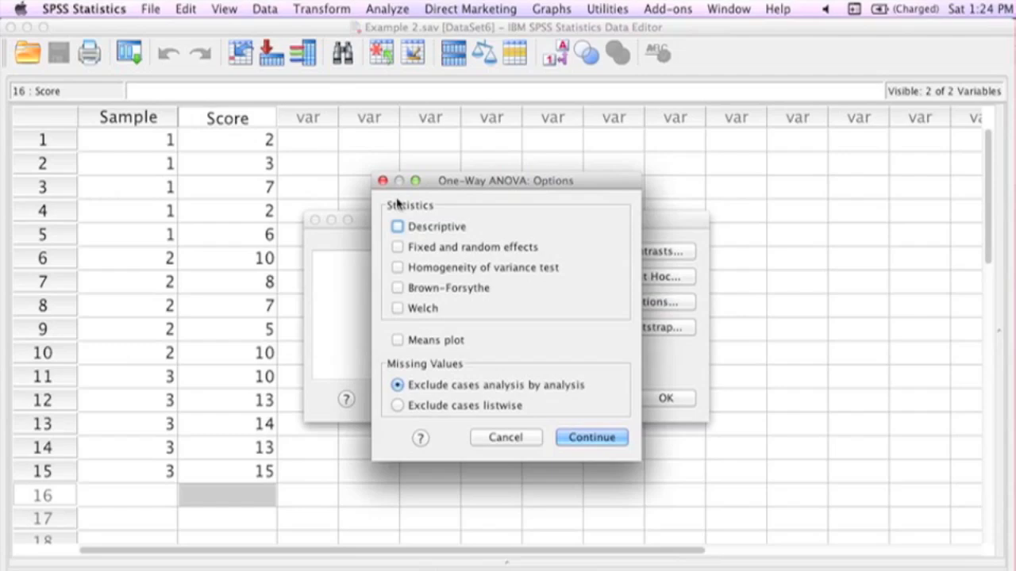
{"action": "left_click", "coordinate": [591, 438]}
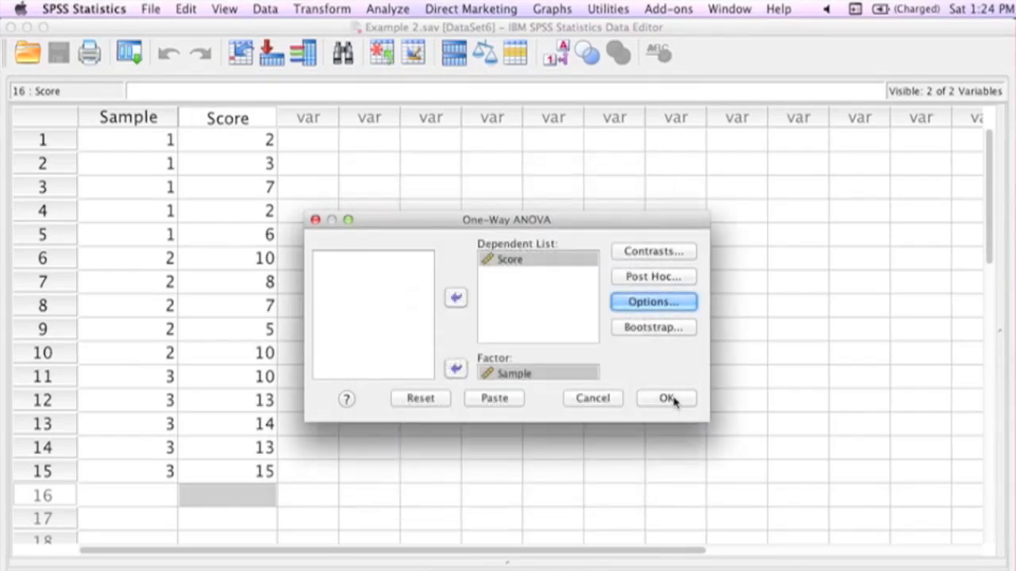
{"action": "left_click", "coordinate": [663, 398]}
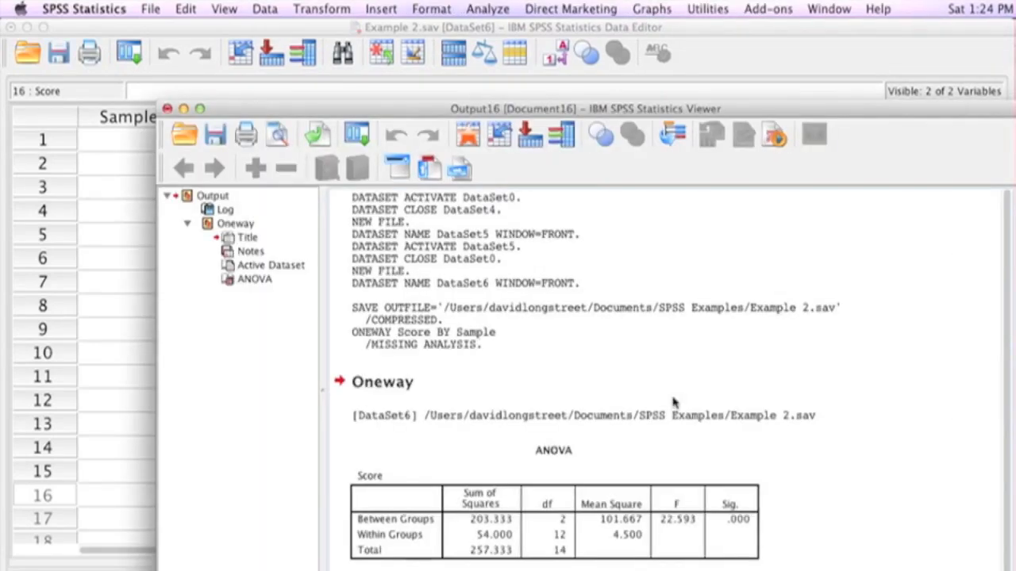